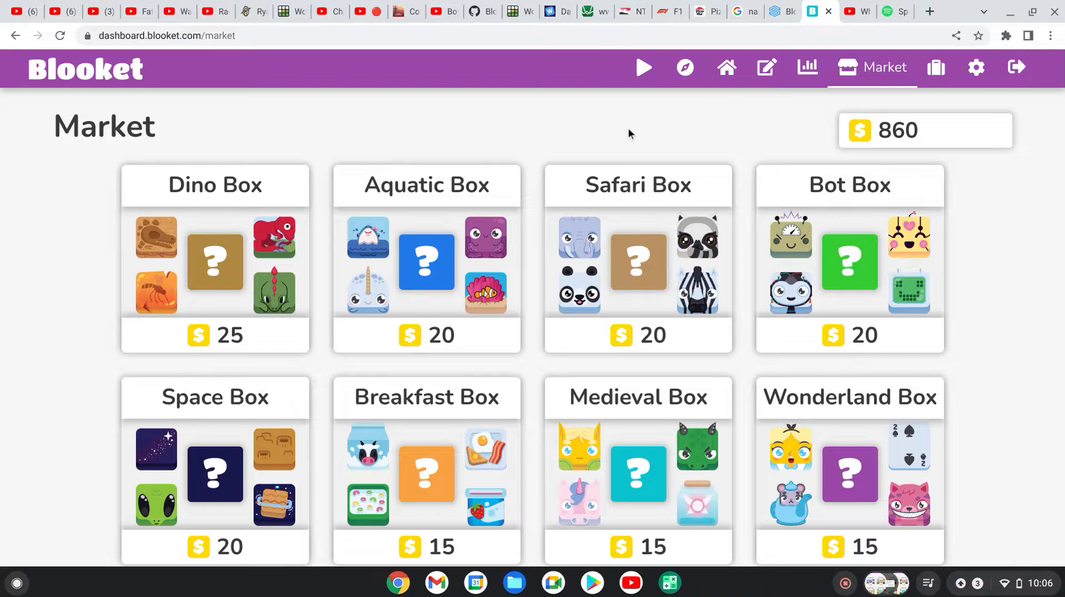
Step: Buy the first several Dino Boxes at 25 tokens each, dismissing each unboxed dinosaur
click(215, 262)
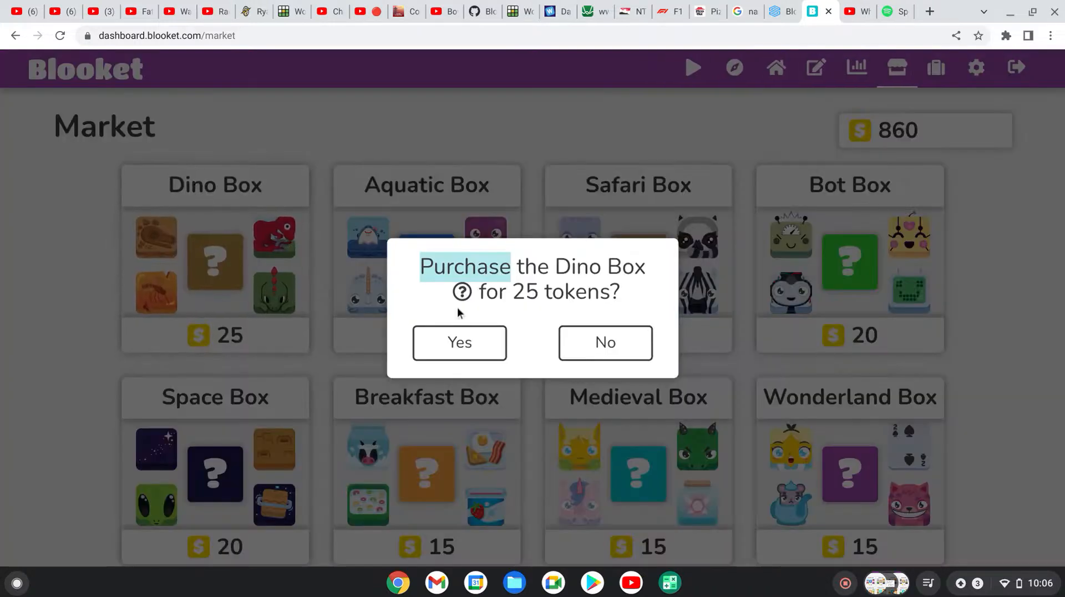
click(459, 342)
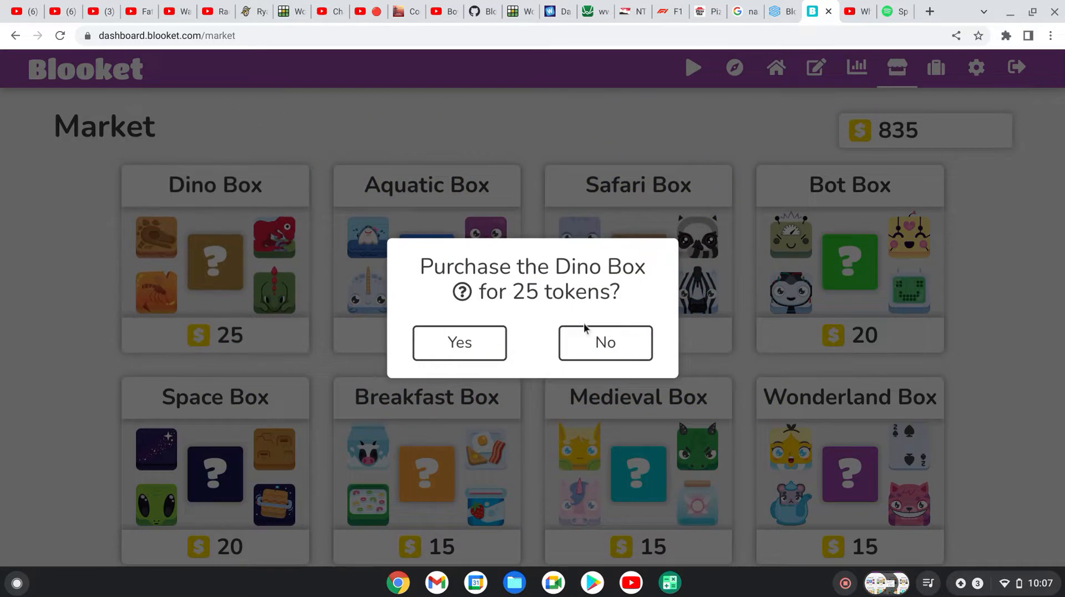
click(458, 341)
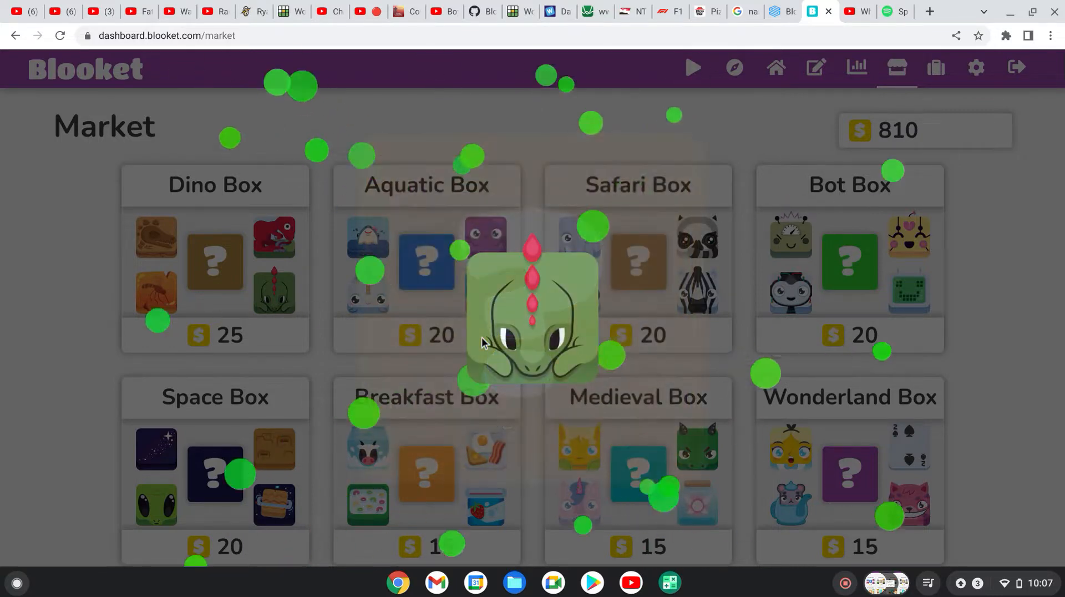
click(214, 261)
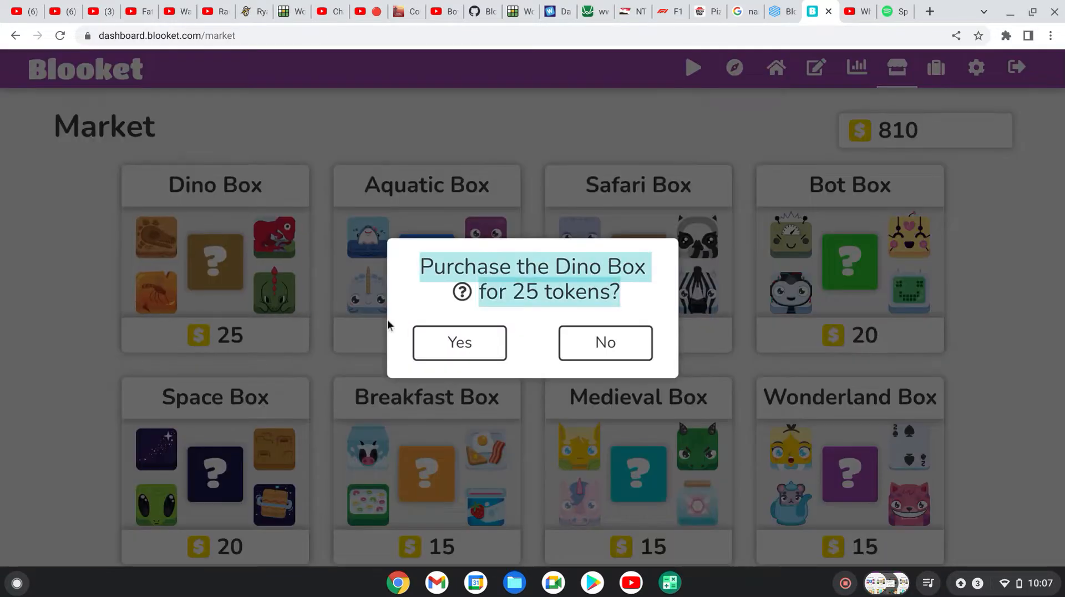
click(459, 342)
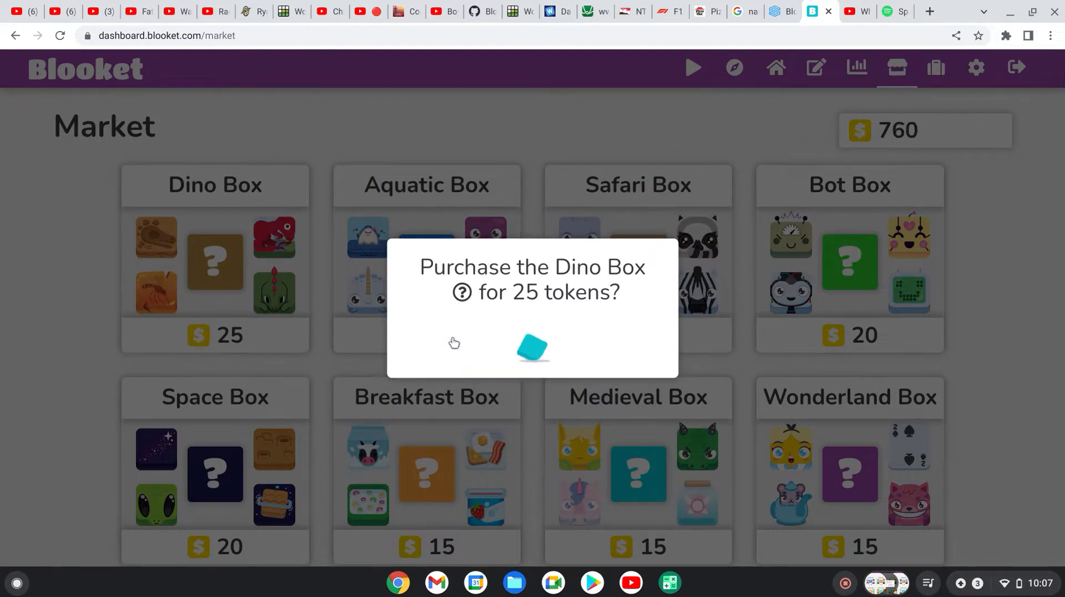
click(532, 348)
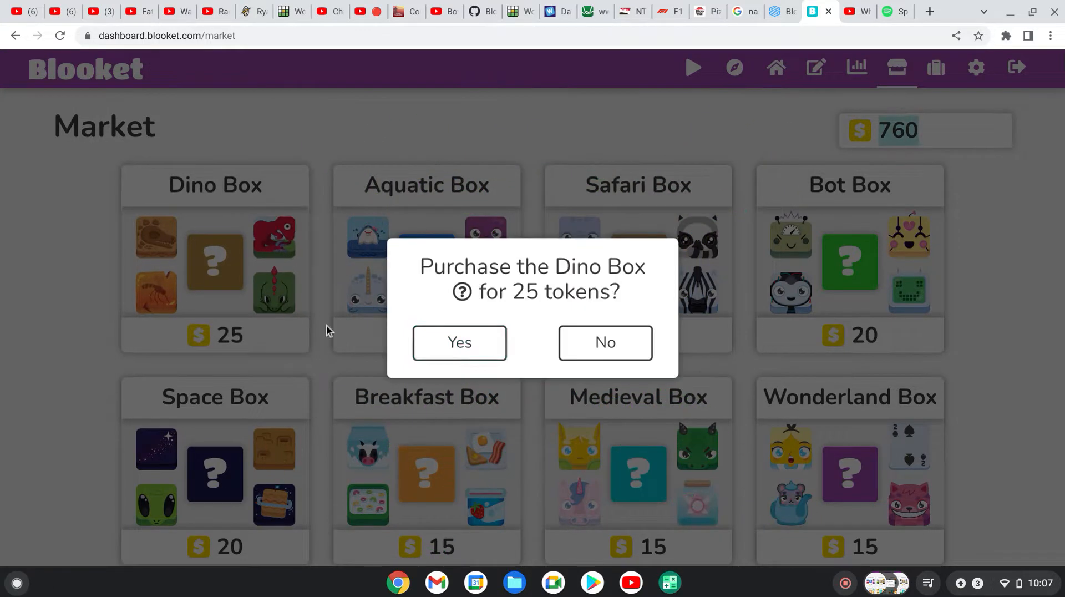
Step: Buy more Dino Boxes, including a Stegosaurus unlock, bringing the balance to 585
click(458, 342)
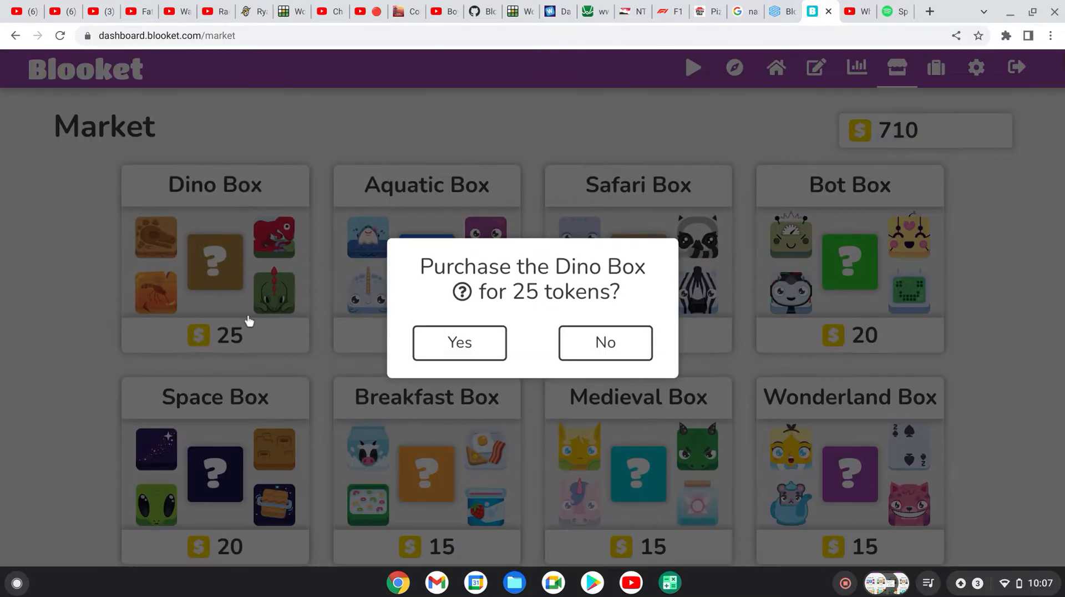
click(458, 341)
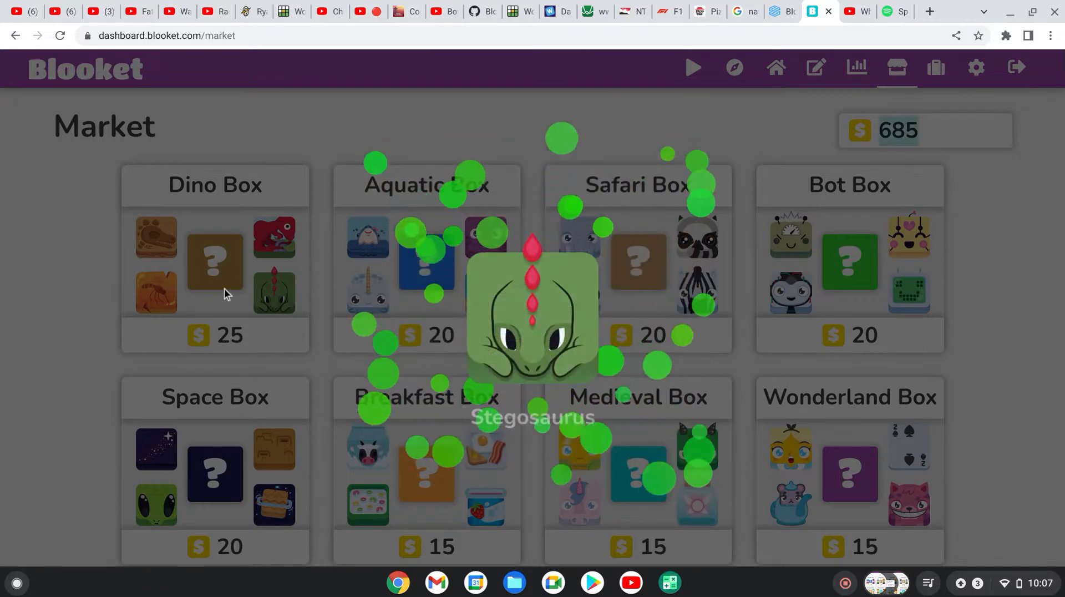
click(214, 262)
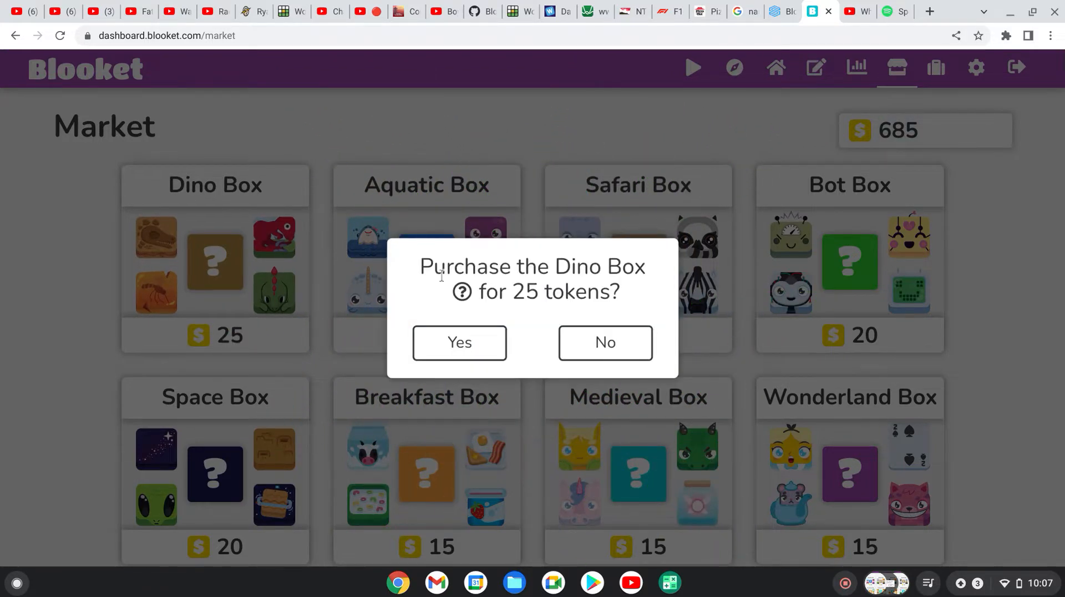
click(460, 342)
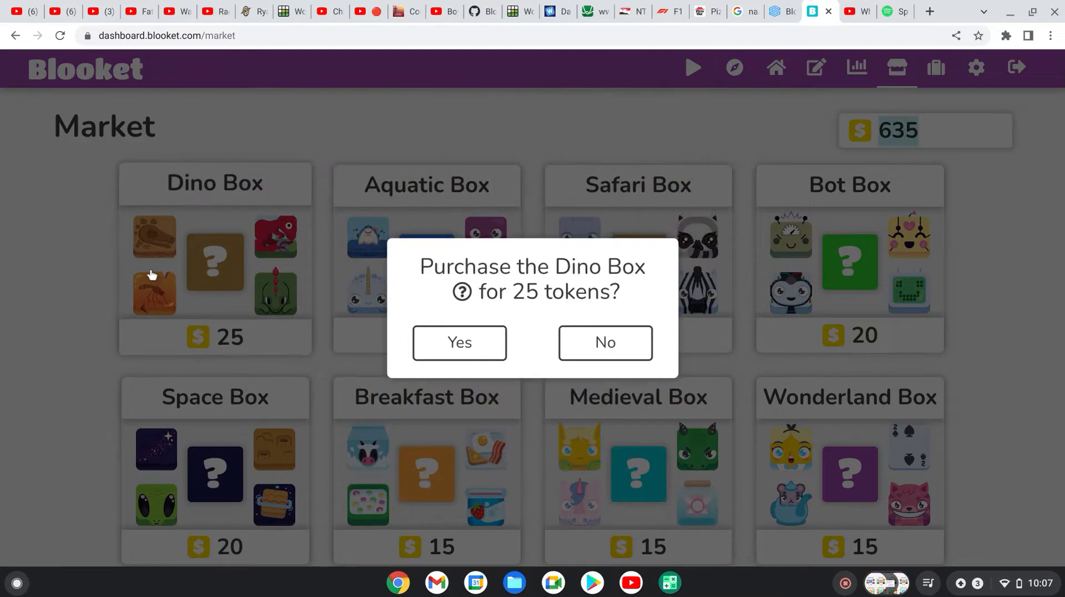
click(458, 341)
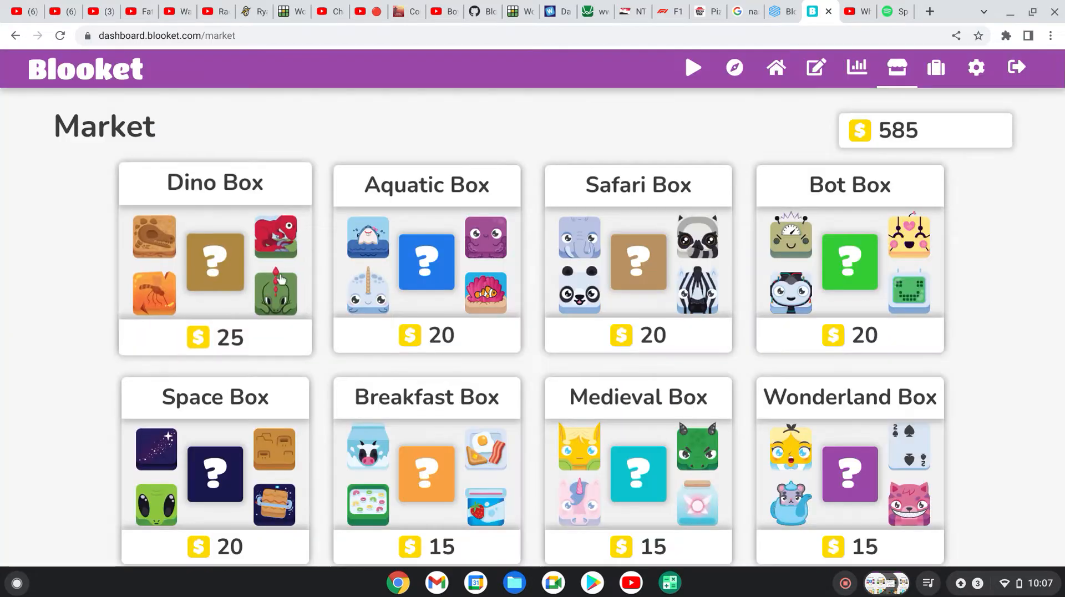
Step: Buy further Dino Boxes, unboxing two mosquito-fossil dinosaurs, until the balance reads 335
click(426, 260)
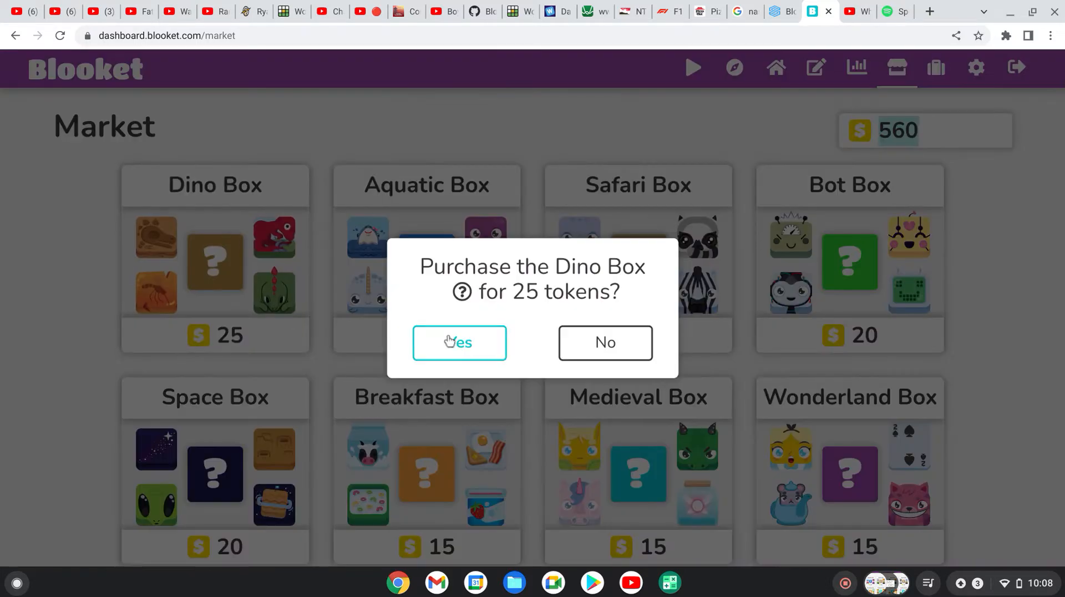
click(459, 341)
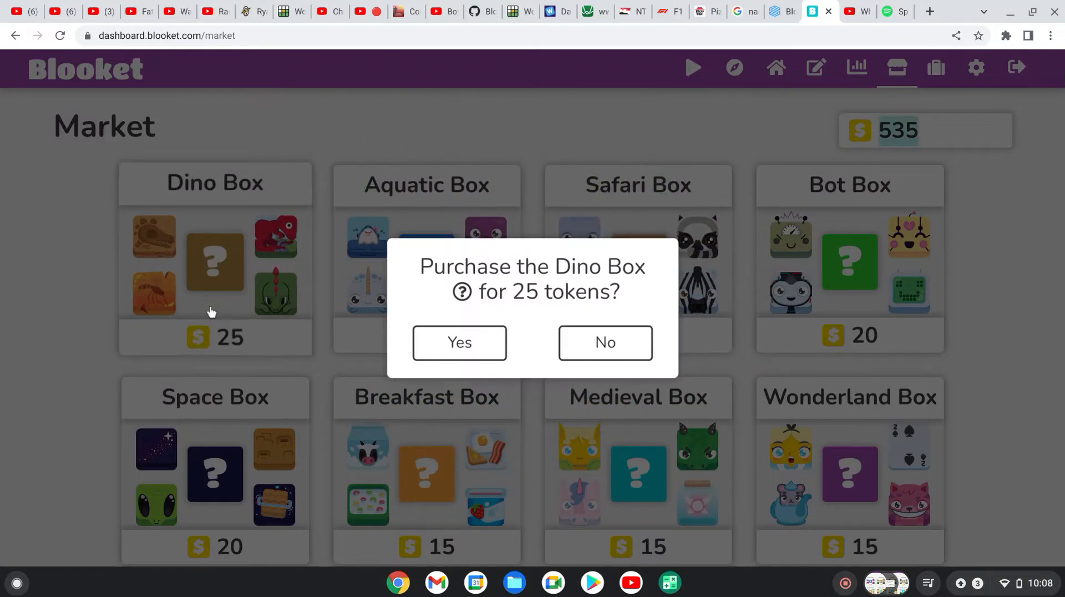
click(459, 341)
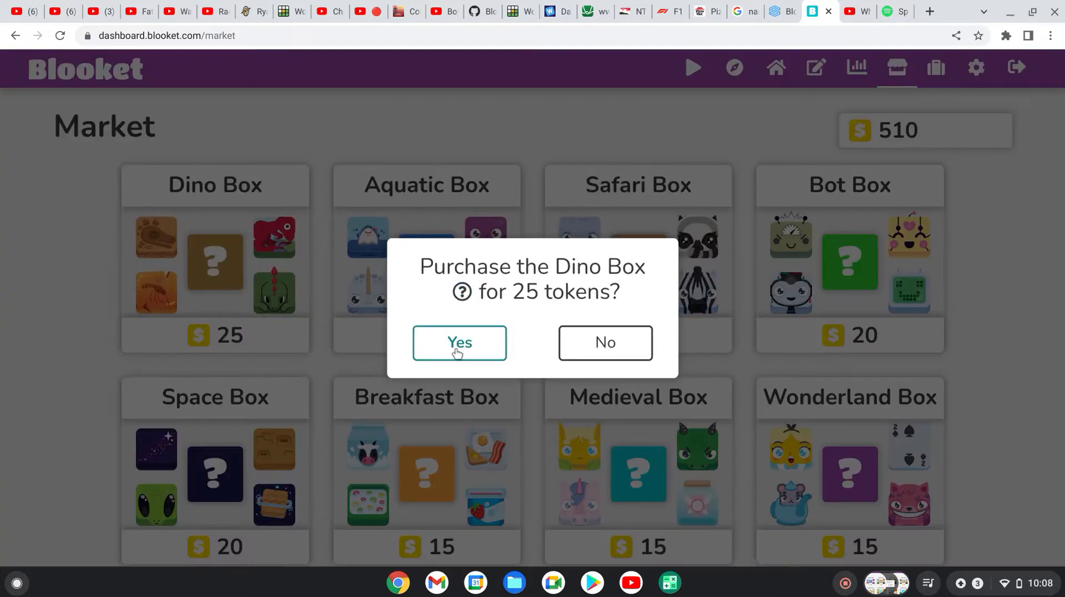
click(460, 342)
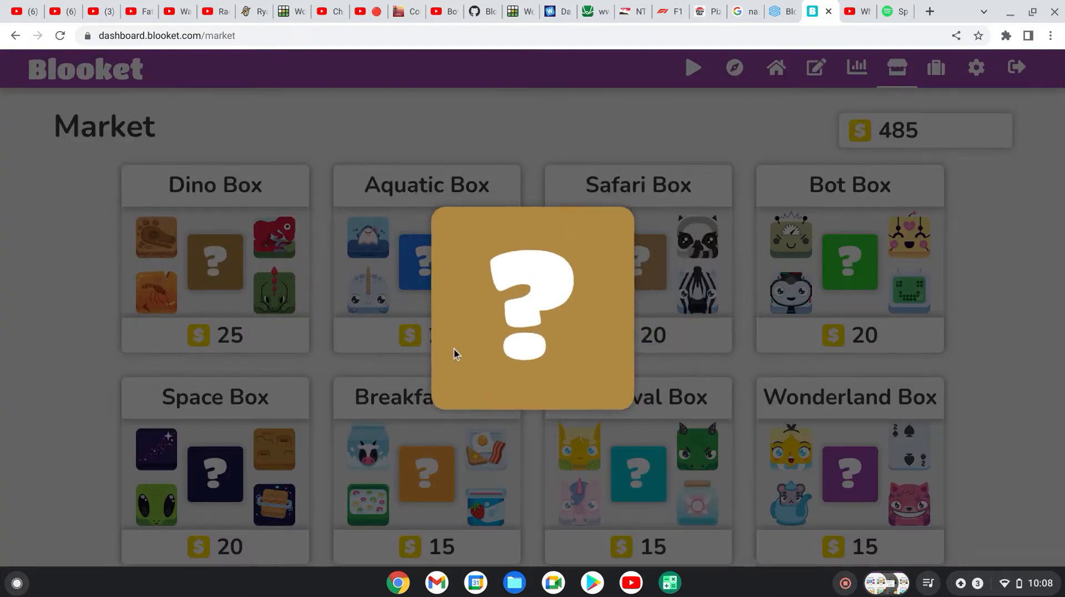
click(532, 305)
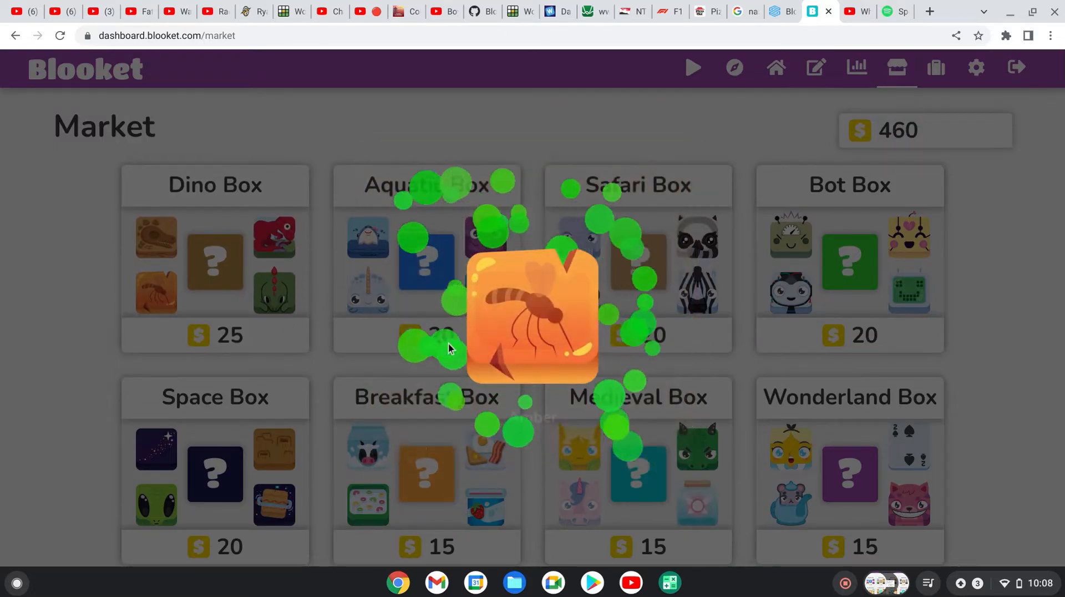
click(214, 260)
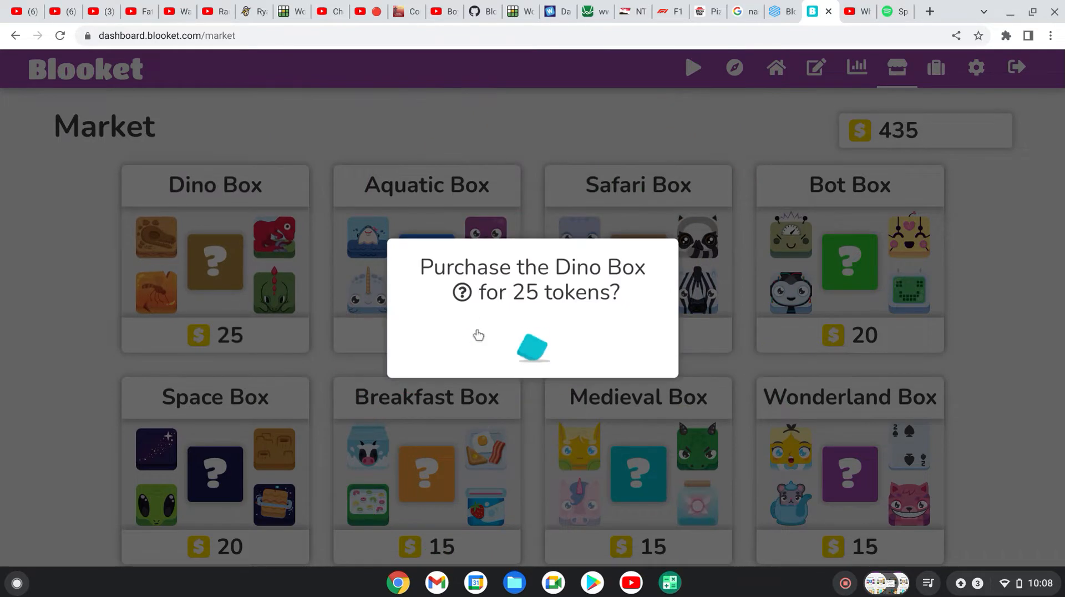
click(533, 348)
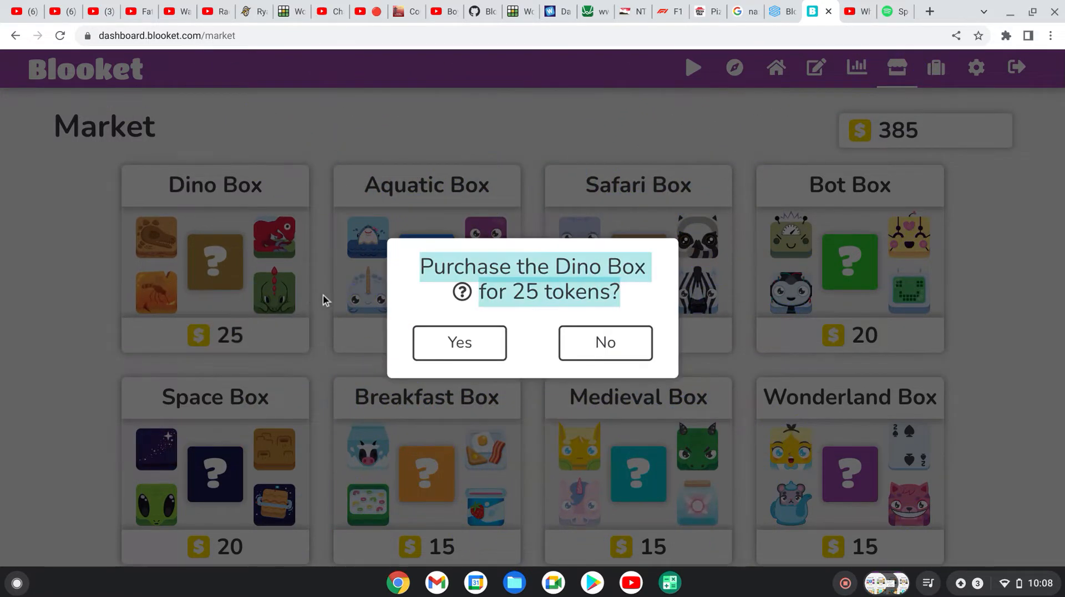
click(458, 342)
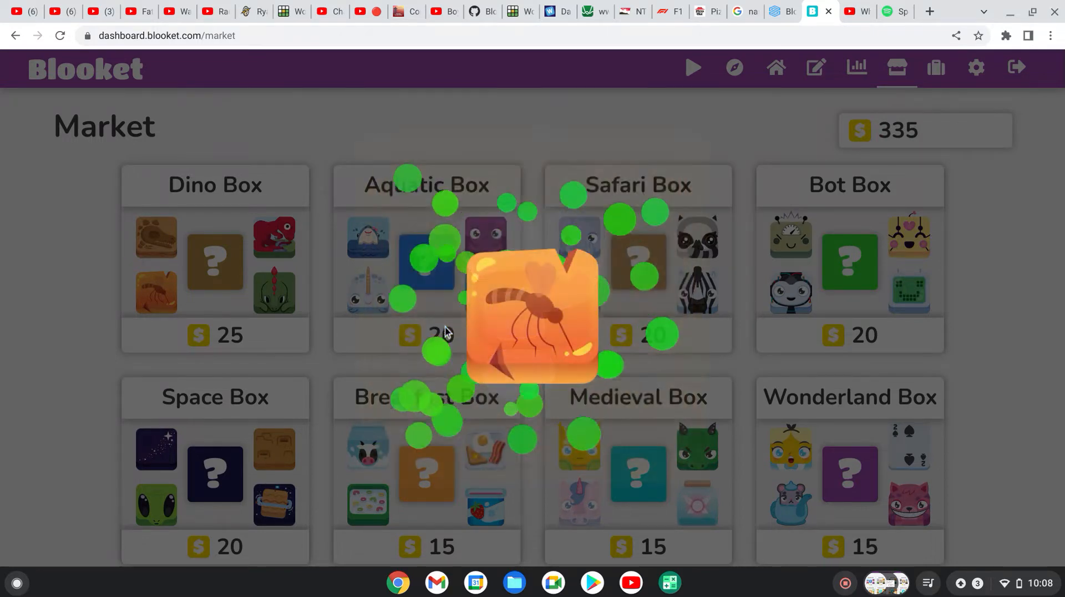
Step: Buy more Dino Boxes, including another Stegosaurus, dropping the balance from 335 to 110
click(214, 265)
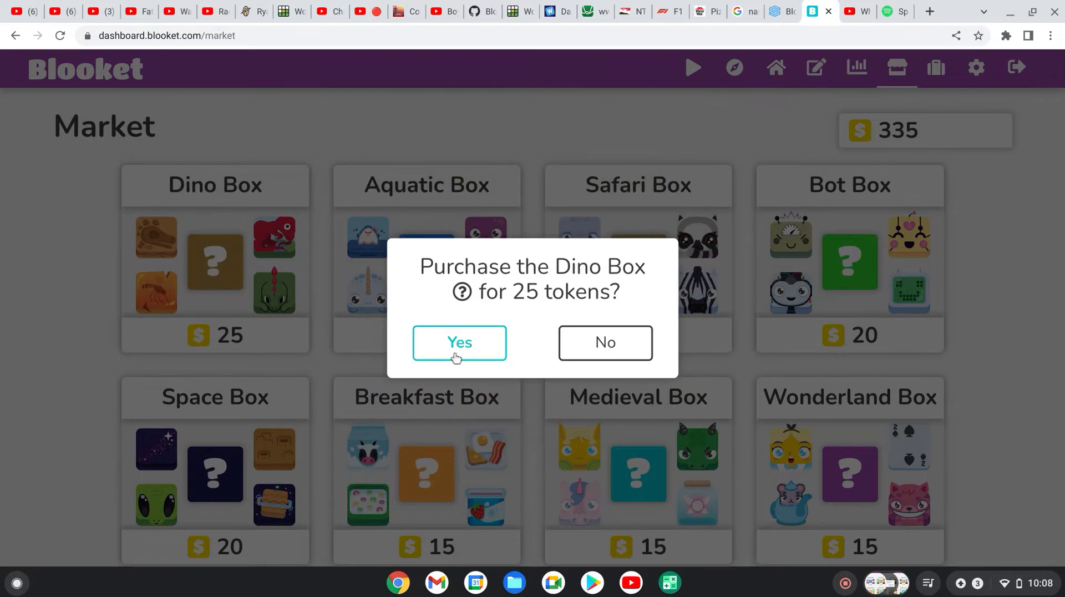
click(459, 342)
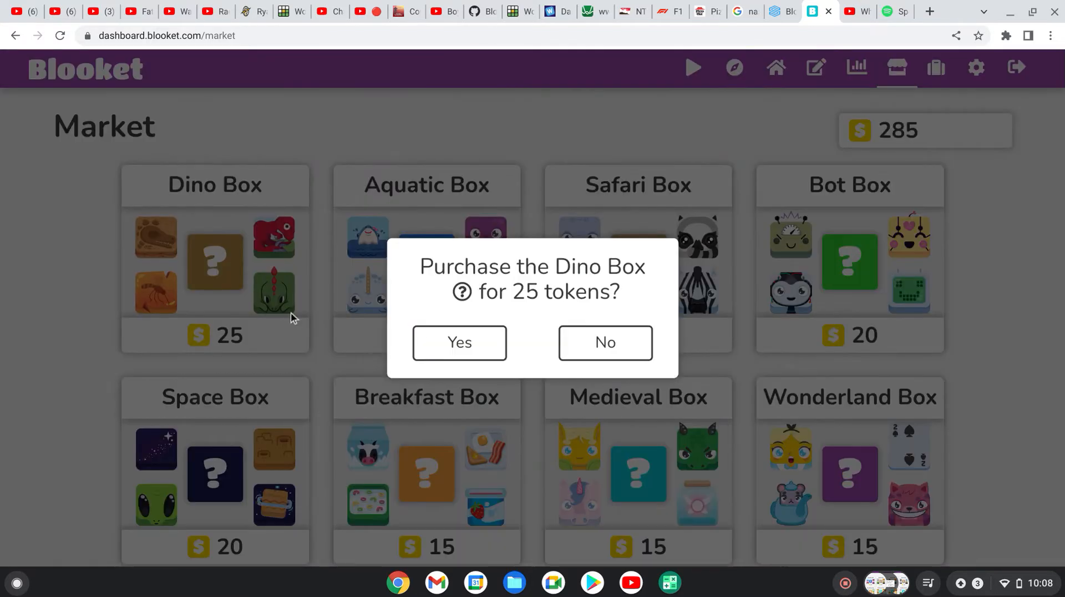
click(459, 342)
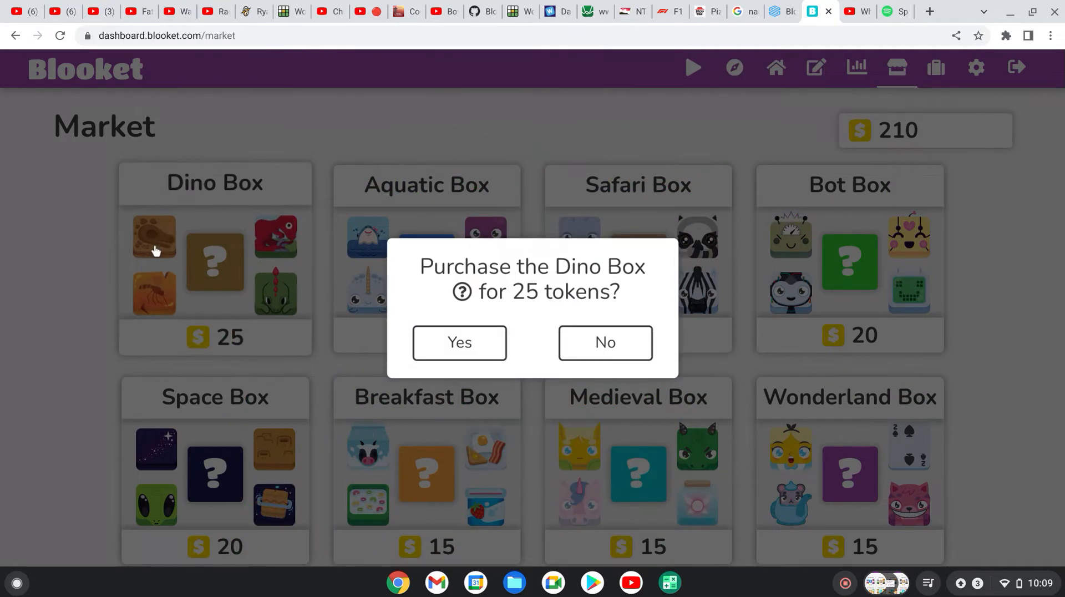
click(458, 342)
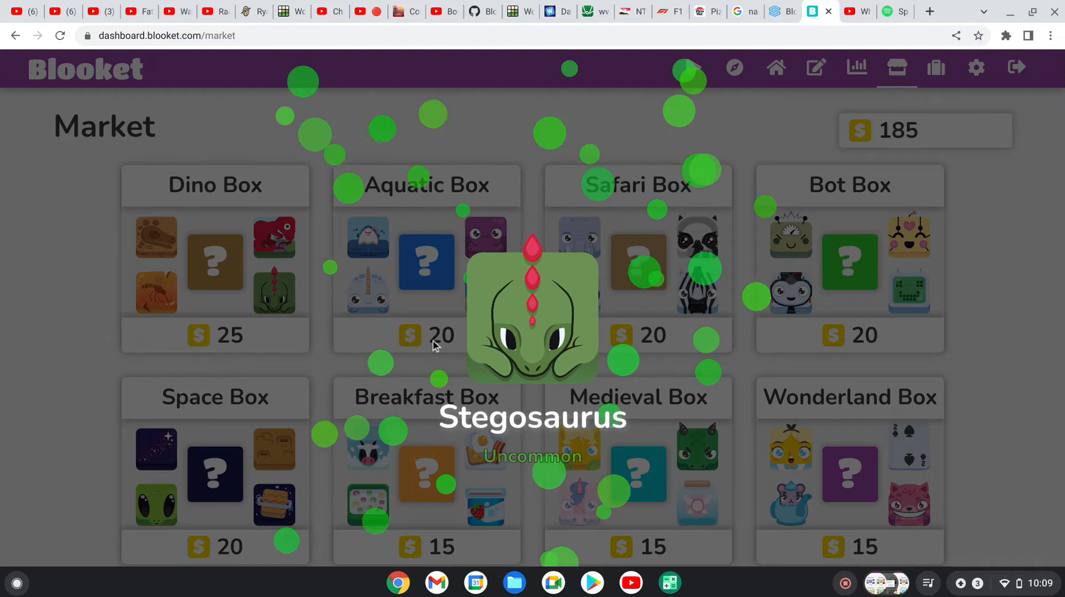
click(214, 262)
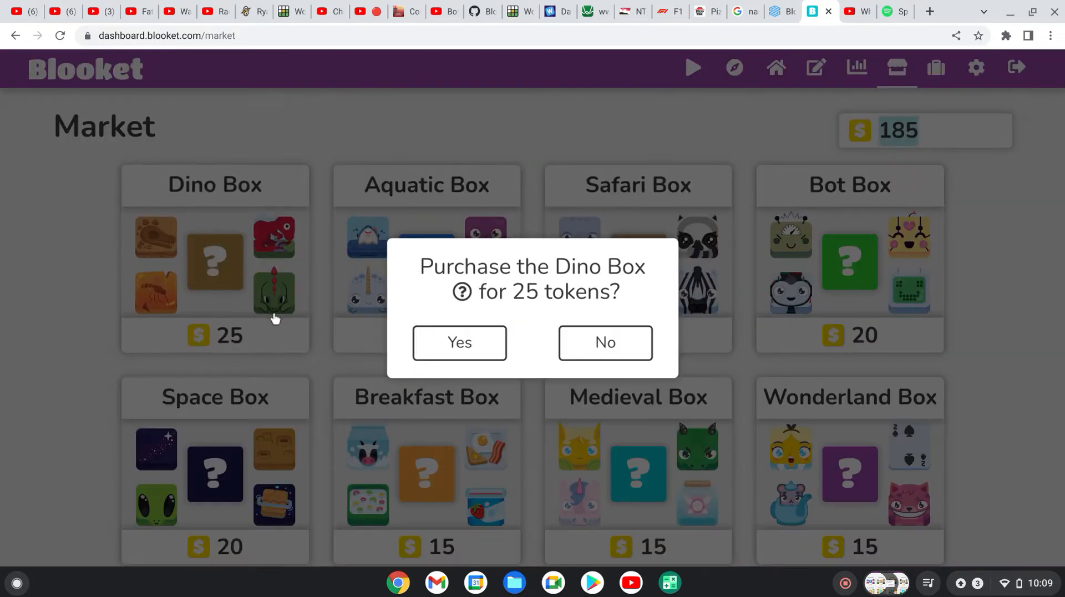
click(458, 342)
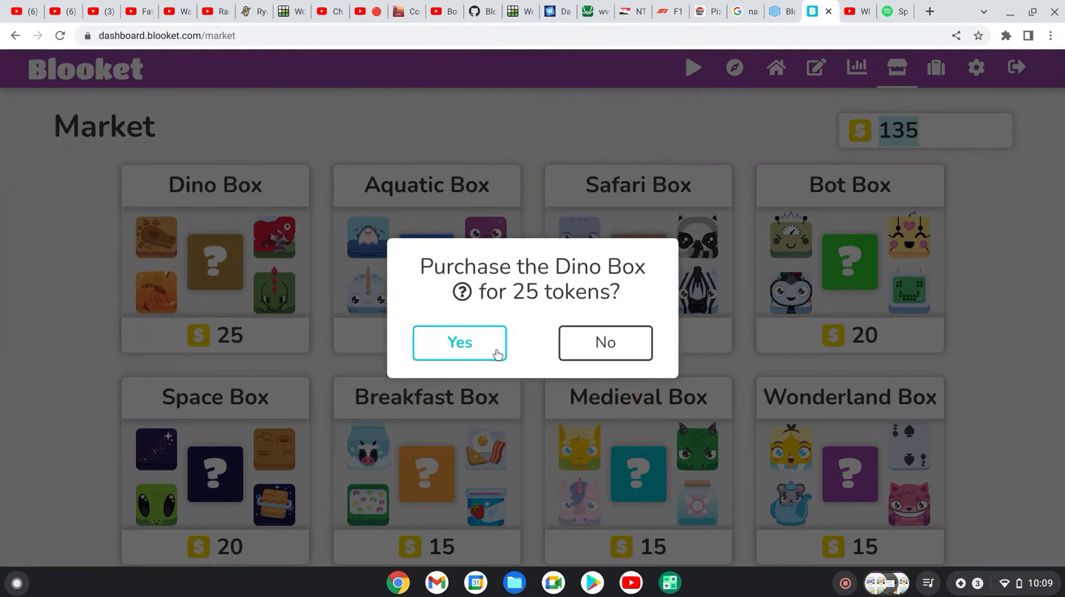
click(458, 342)
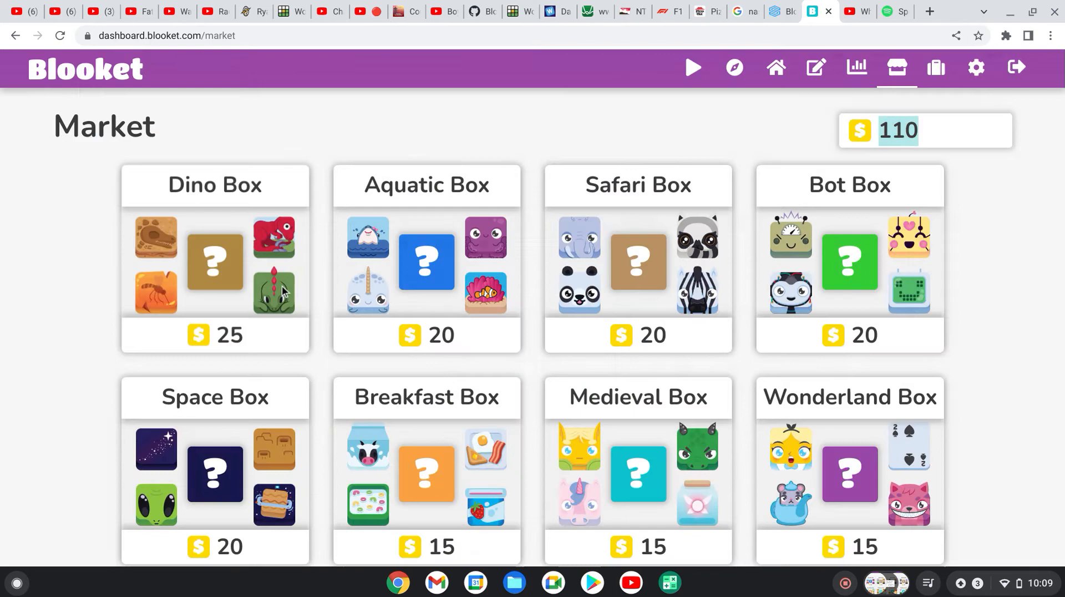
Step: Buy the last Dino Boxes so only 10 tokens remain, returning to the Market
click(426, 260)
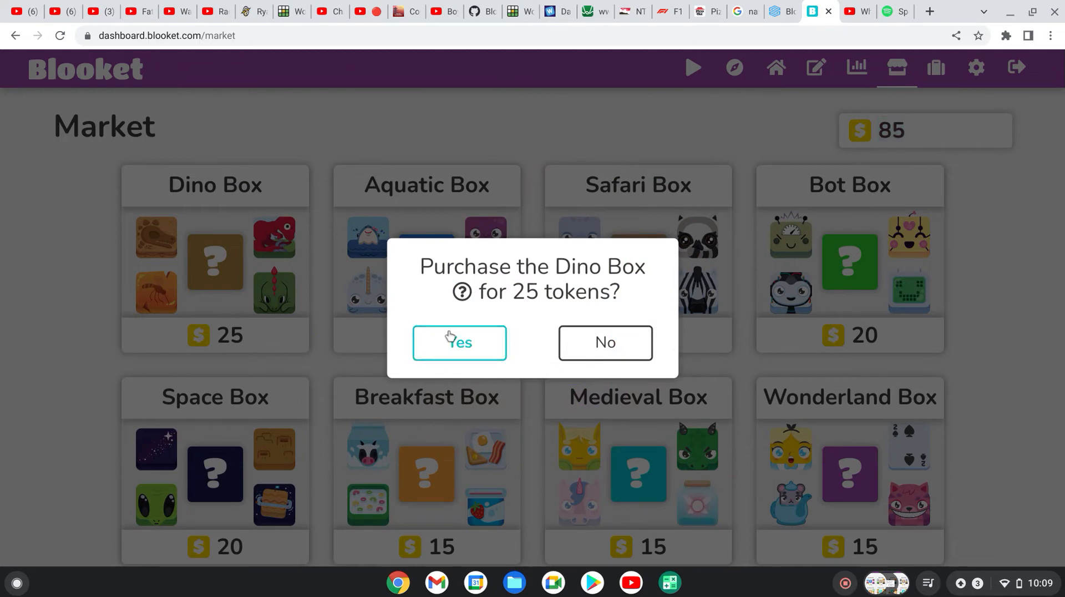
click(458, 342)
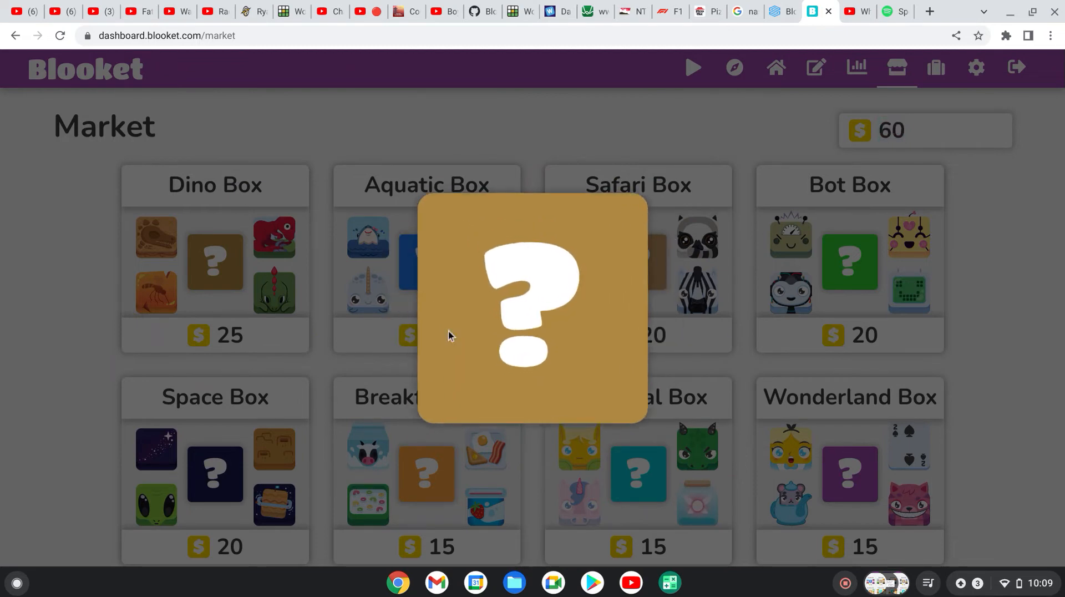
click(214, 259)
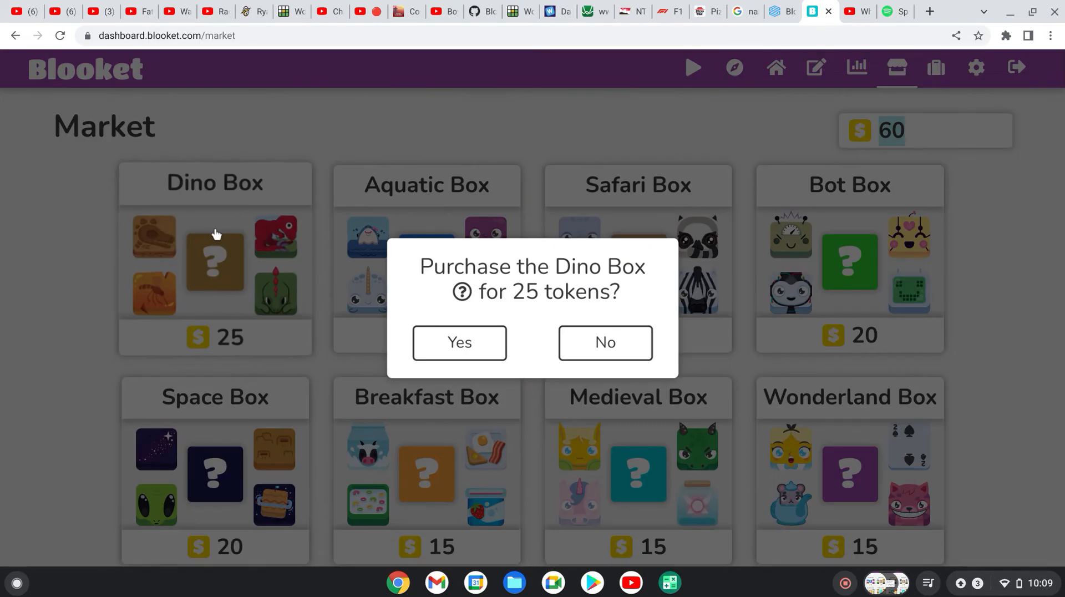
click(458, 342)
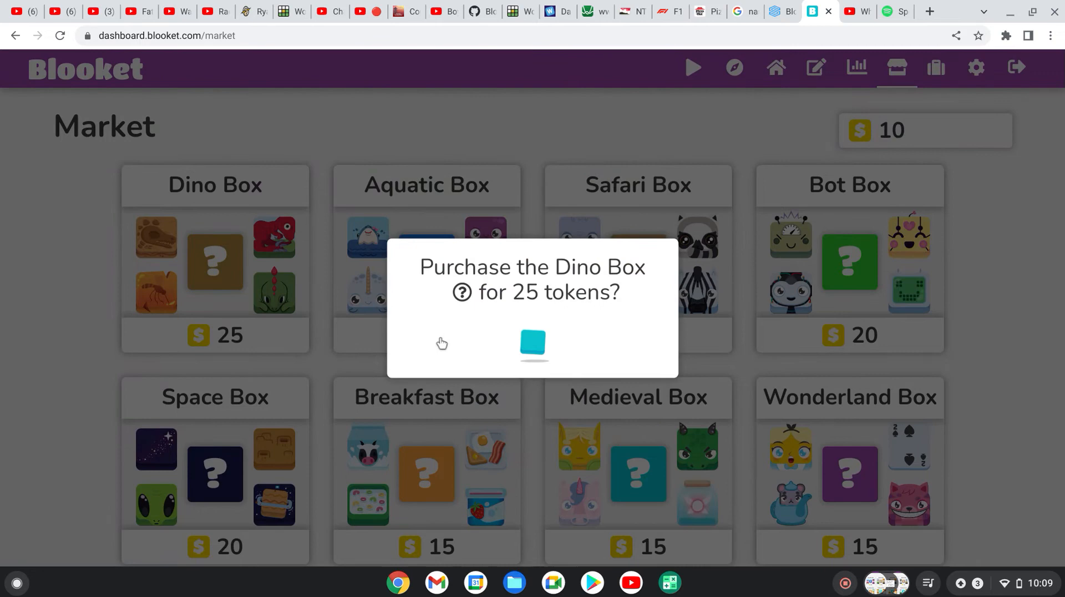
click(532, 343)
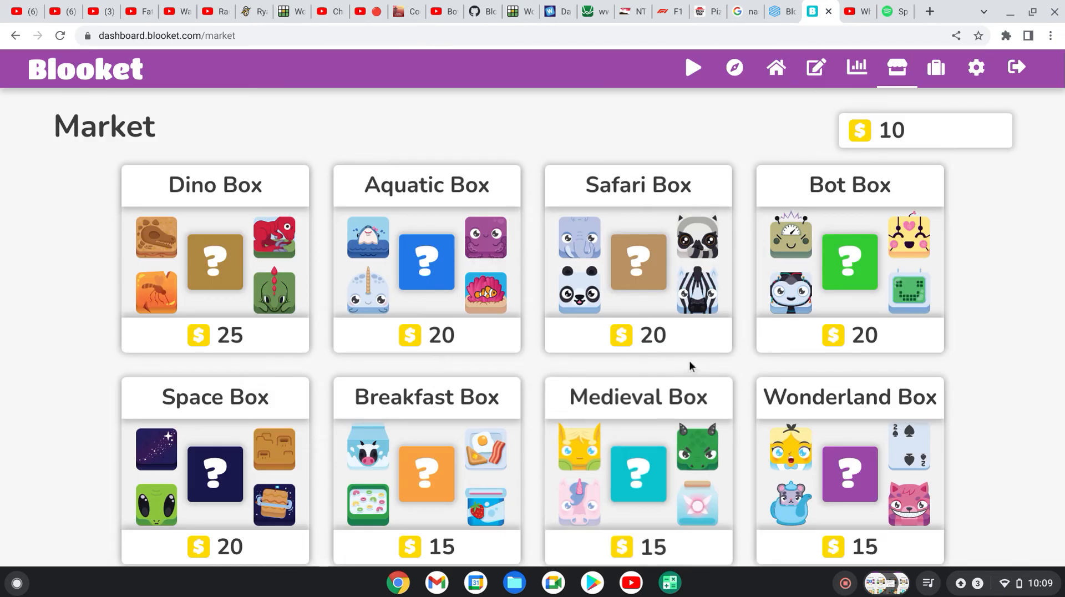
Step: Compute 7000 ÷ 25 = 280 boxes in the Calculator, then clear the display
click(668, 582)
text(7000÷25)
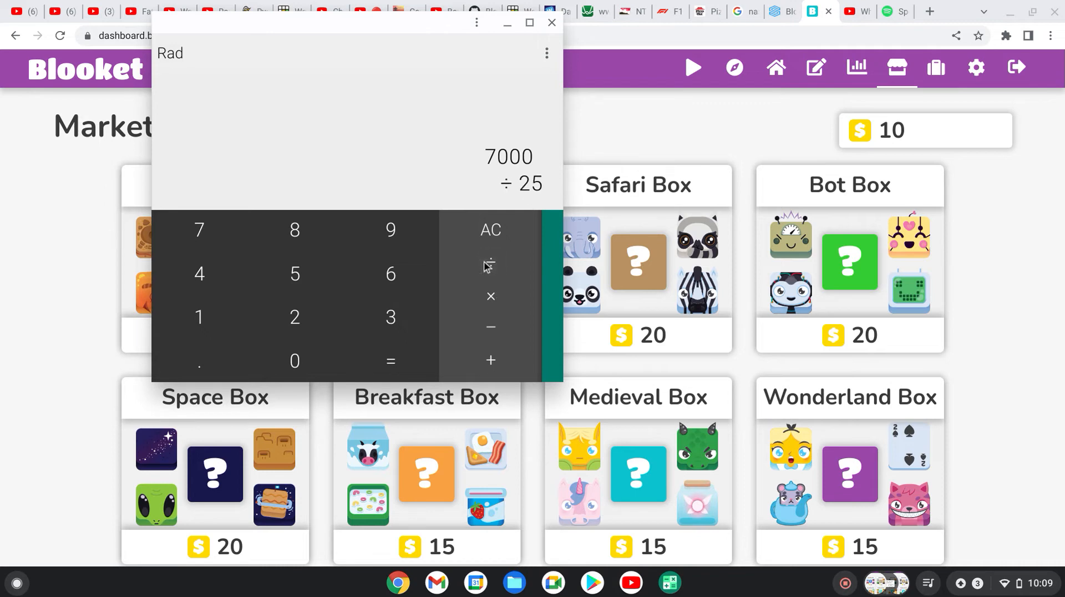
click(389, 360)
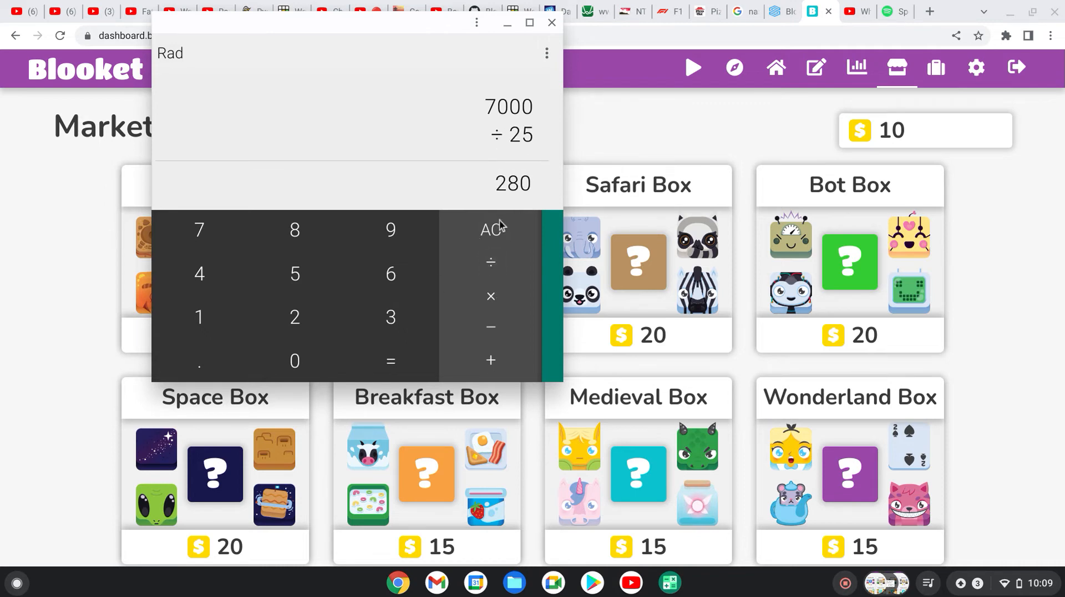
click(490, 230)
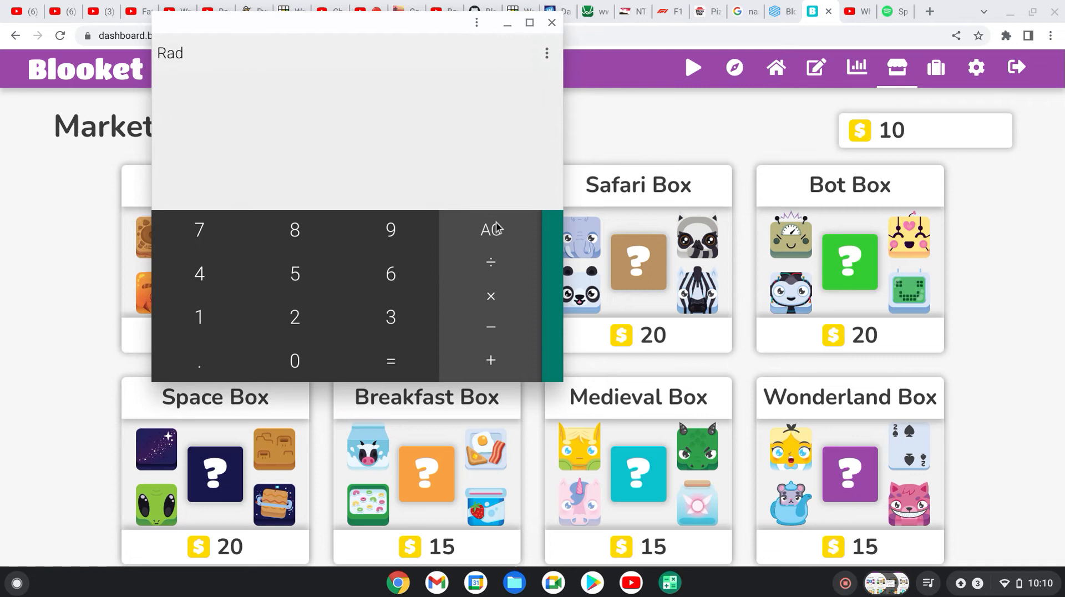